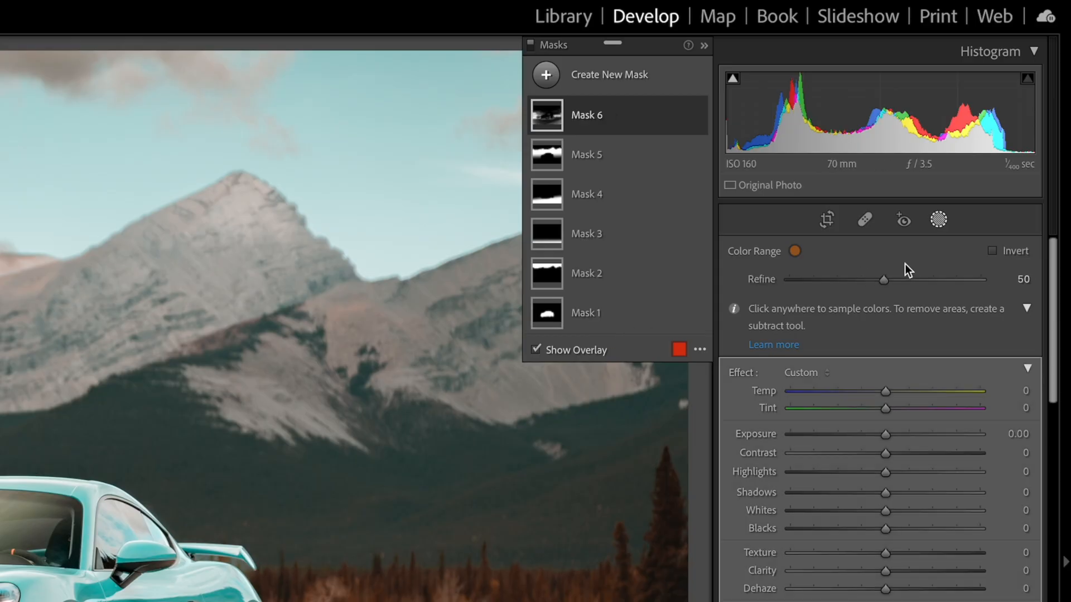
Adjust Mask 6's combined Brush 1, Subject 1 and Color Range 1 components
{"action": "left_click_drag", "start_coordinate": [883, 279], "coordinate": [869, 283]}
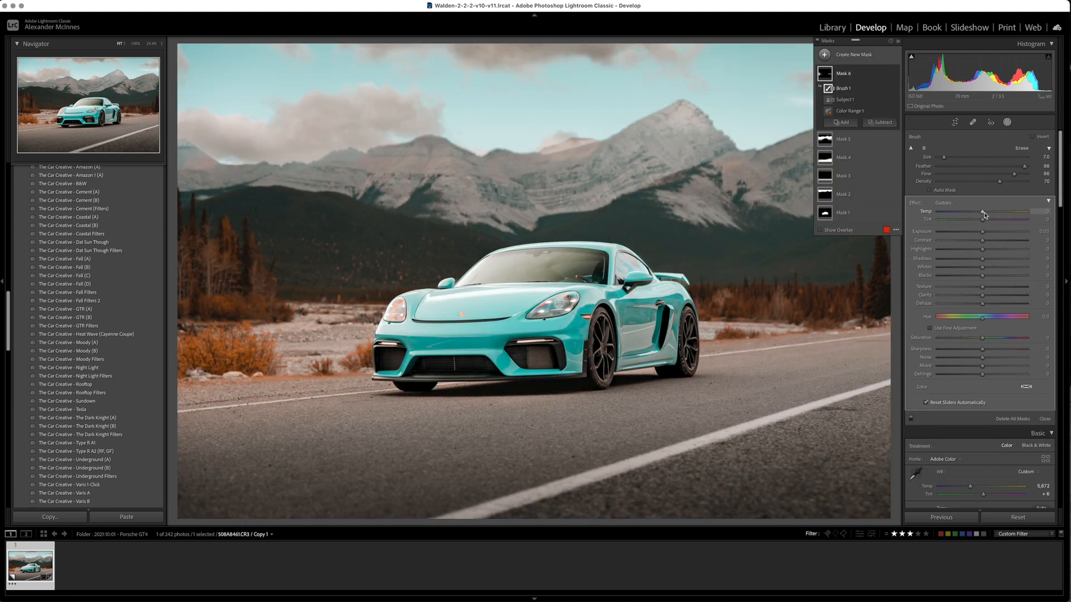
Rename Mask 1 to 'Car' and begin renaming Mask 2
{"action": "left_click_drag", "start_coordinate": [977, 216], "coordinate": [986, 216]}
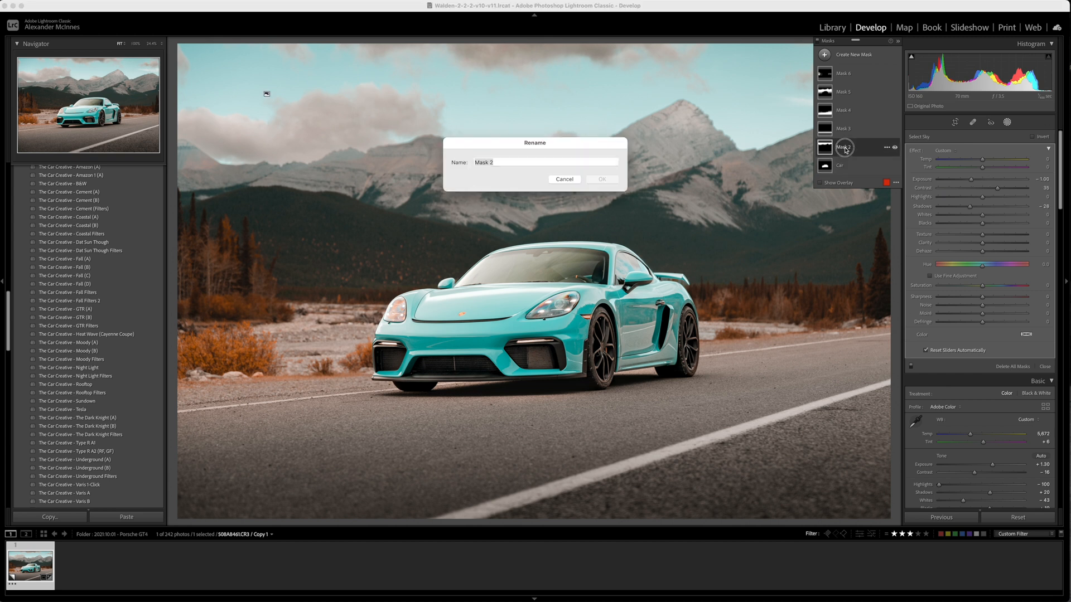
Switch to the gear-shifter interior photo with its five masks
{"action": "left_click", "coordinate": [600, 179]}
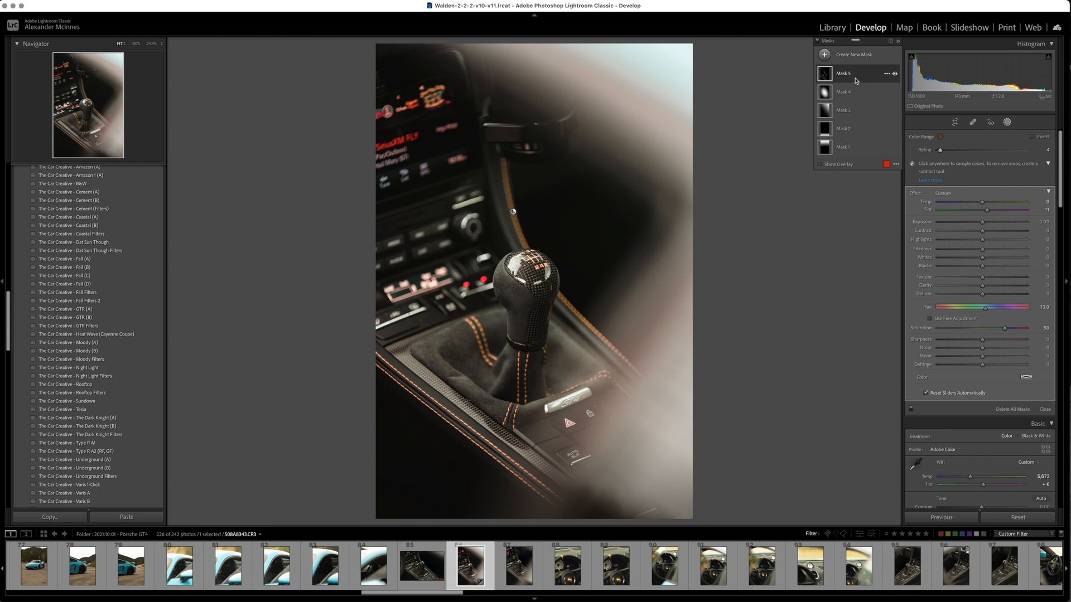
Lower Mask 5's colour range Refine from 4 to 1 and set Hue to 22.0
{"action": "key", "text": "Tab"}
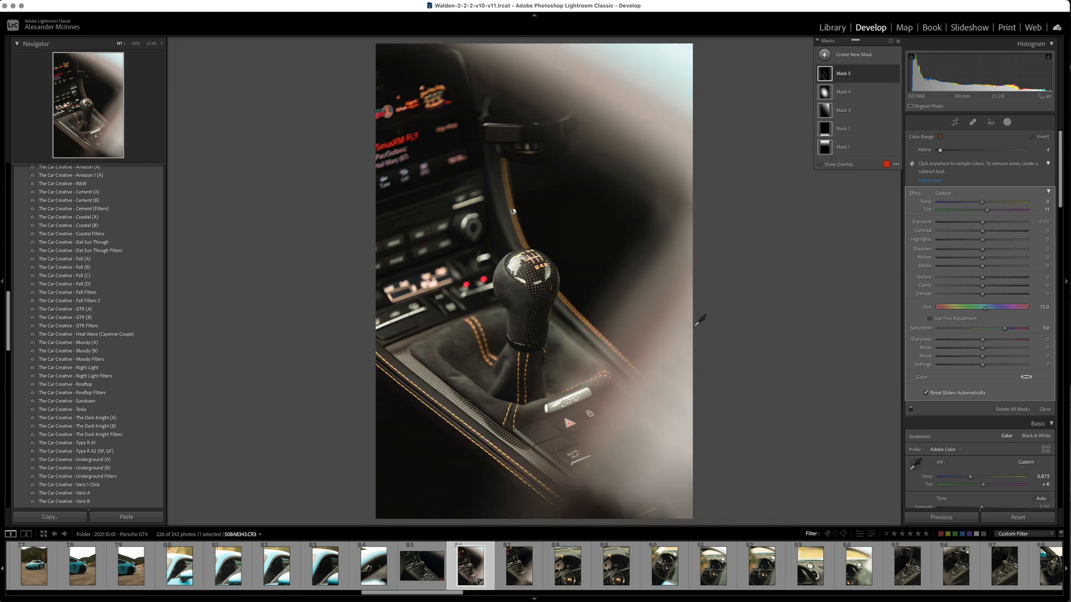
{"action": "left_click", "coordinate": [843, 74]}
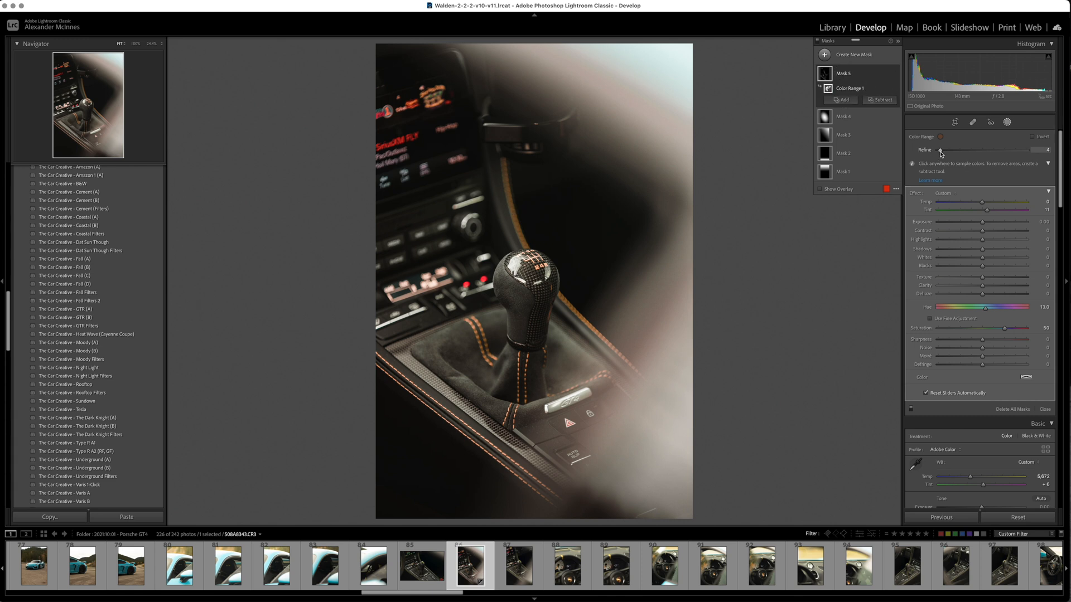
{"action": "left_click", "coordinate": [820, 188]}
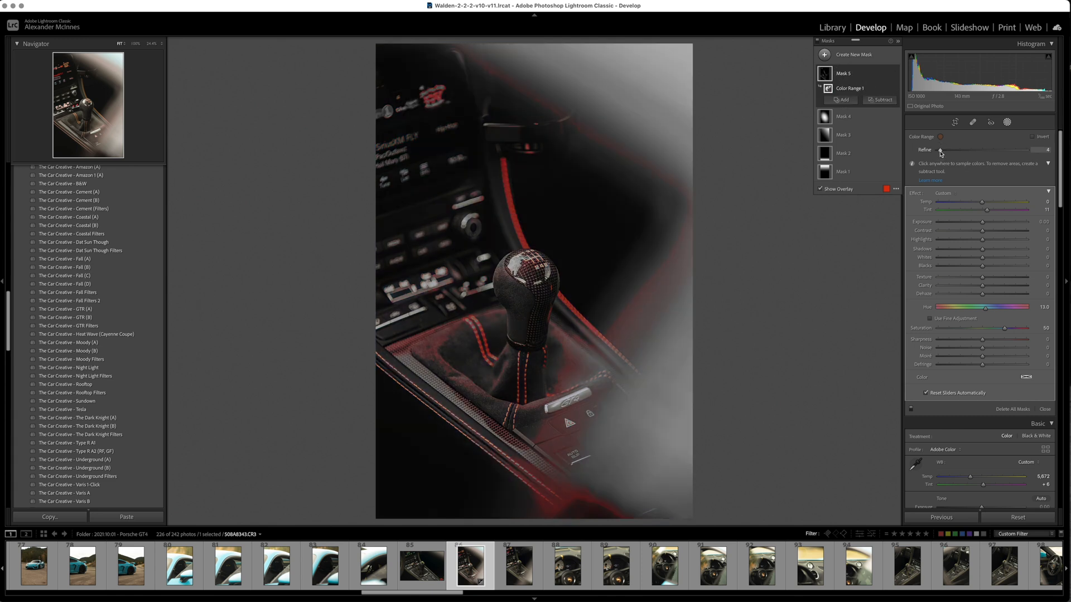
{"action": "left_click_drag", "start_coordinate": [939, 150], "coordinate": [956, 150]}
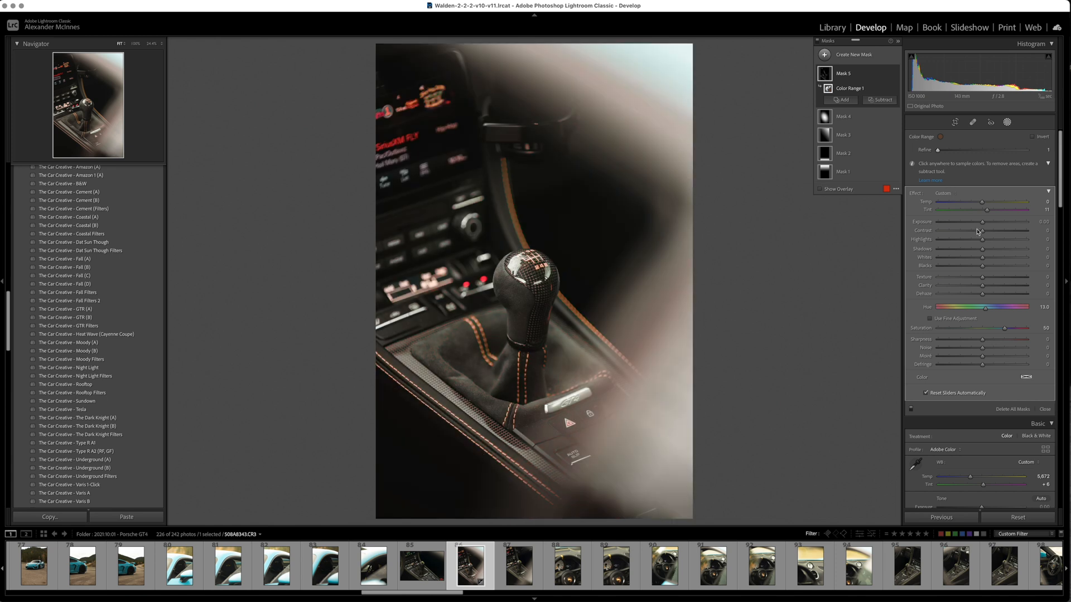
{"action": "left_click_drag", "start_coordinate": [1001, 308], "coordinate": [984, 307]}
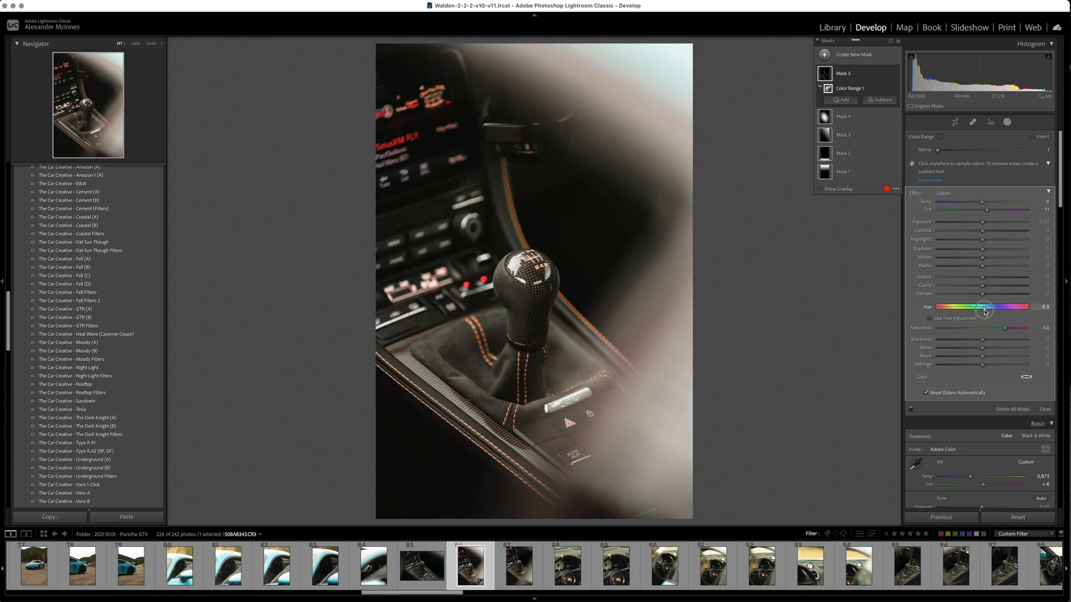
{"action": "left_click_drag", "start_coordinate": [981, 306], "coordinate": [991, 307]}
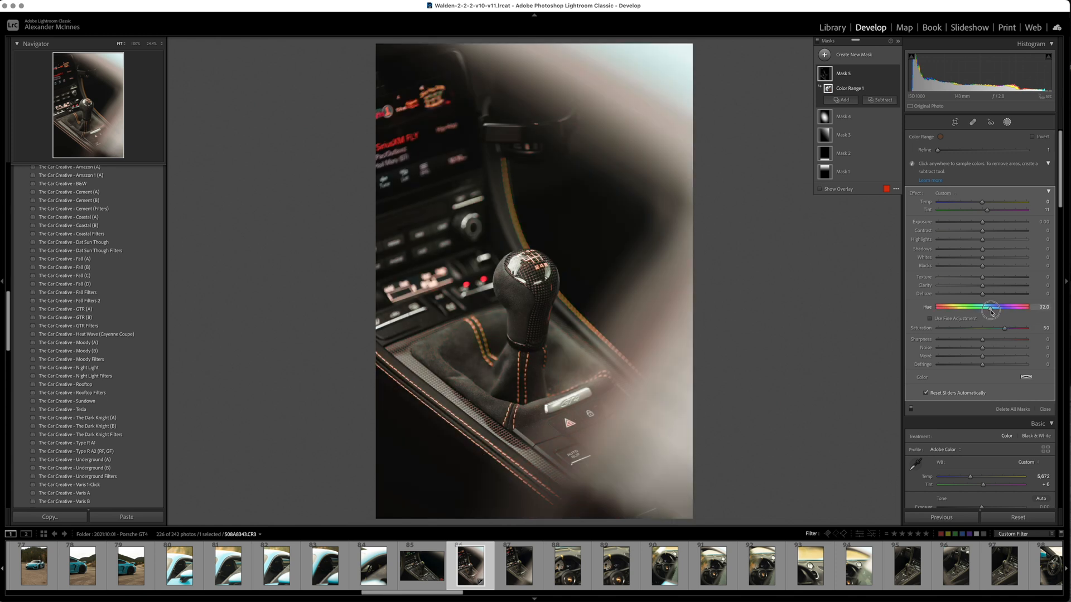